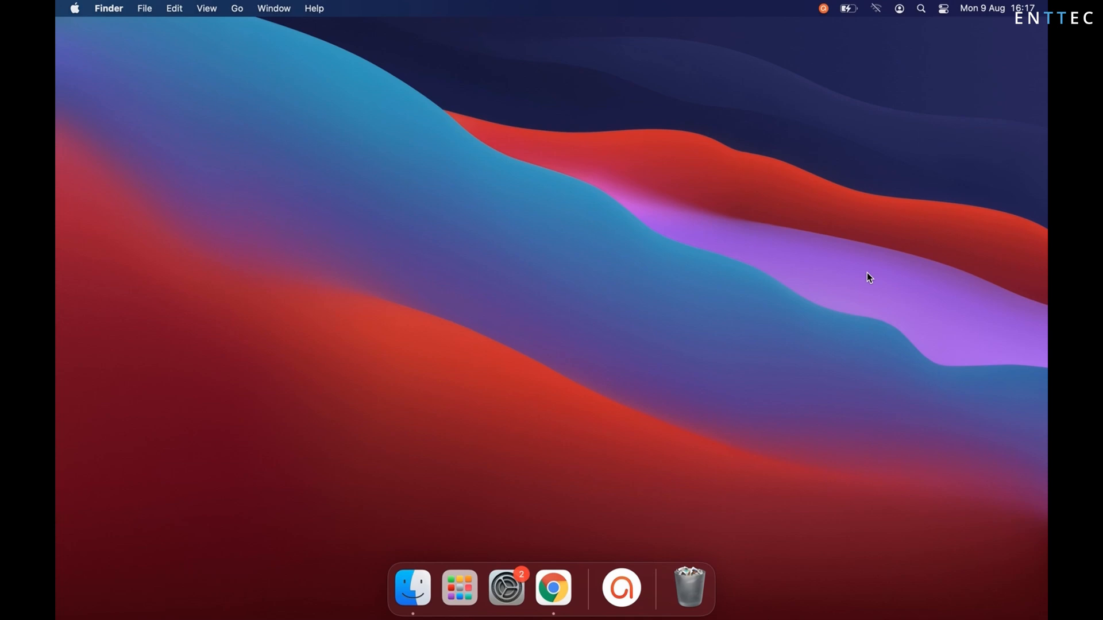
mouse_move(877, 62)
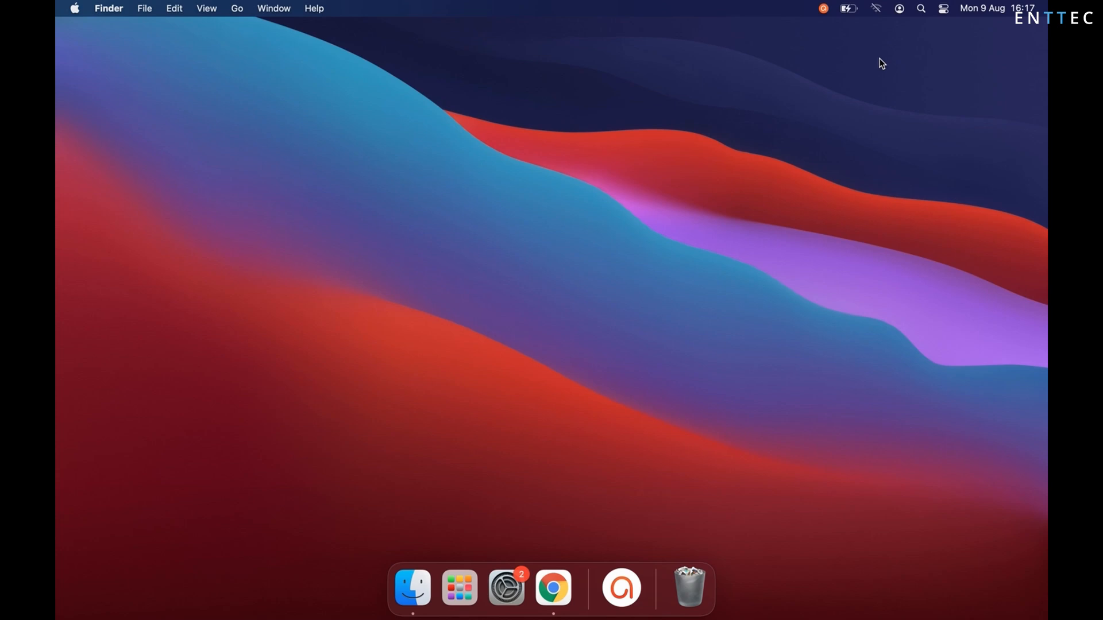
Reach Network preferences from the Wi-Fi menu-bar icon's quick options
left_click(877, 11)
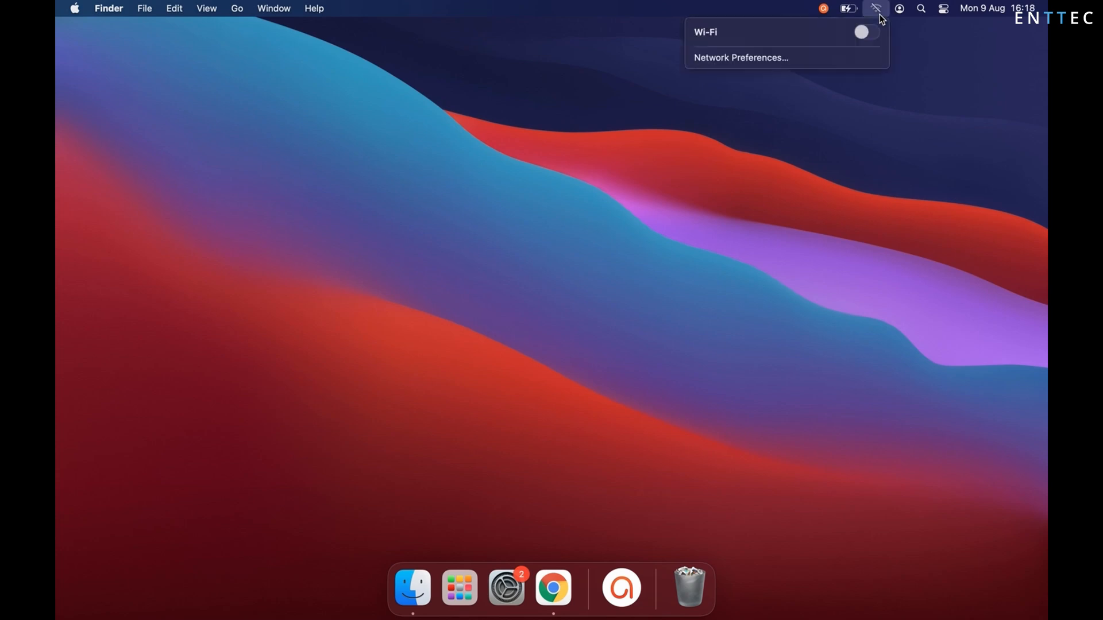
mouse_move(864, 66)
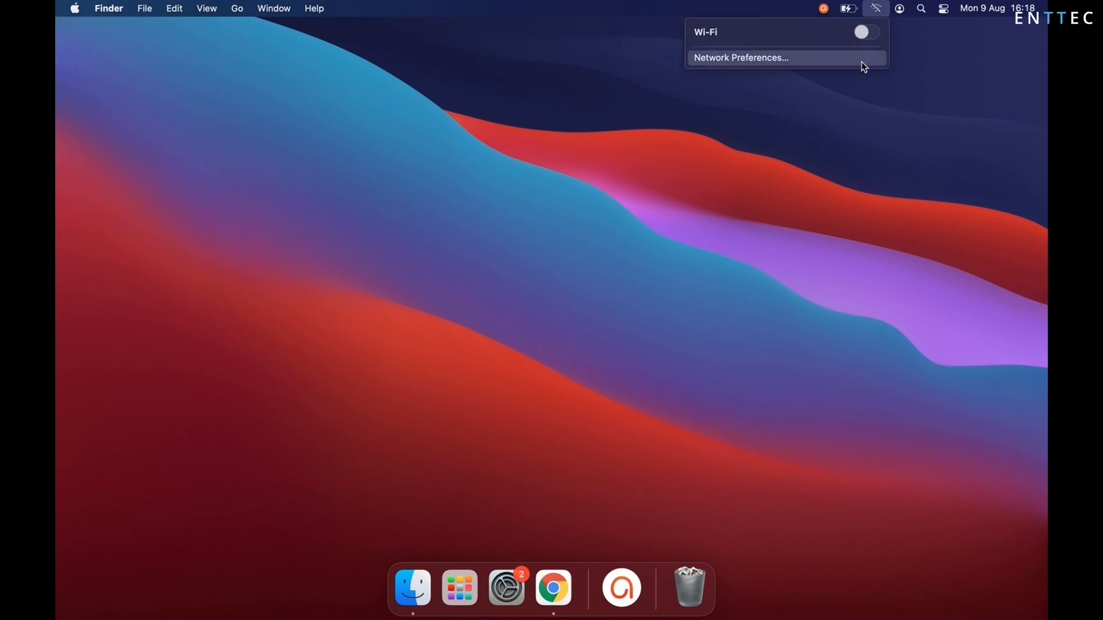
left_click(740, 57)
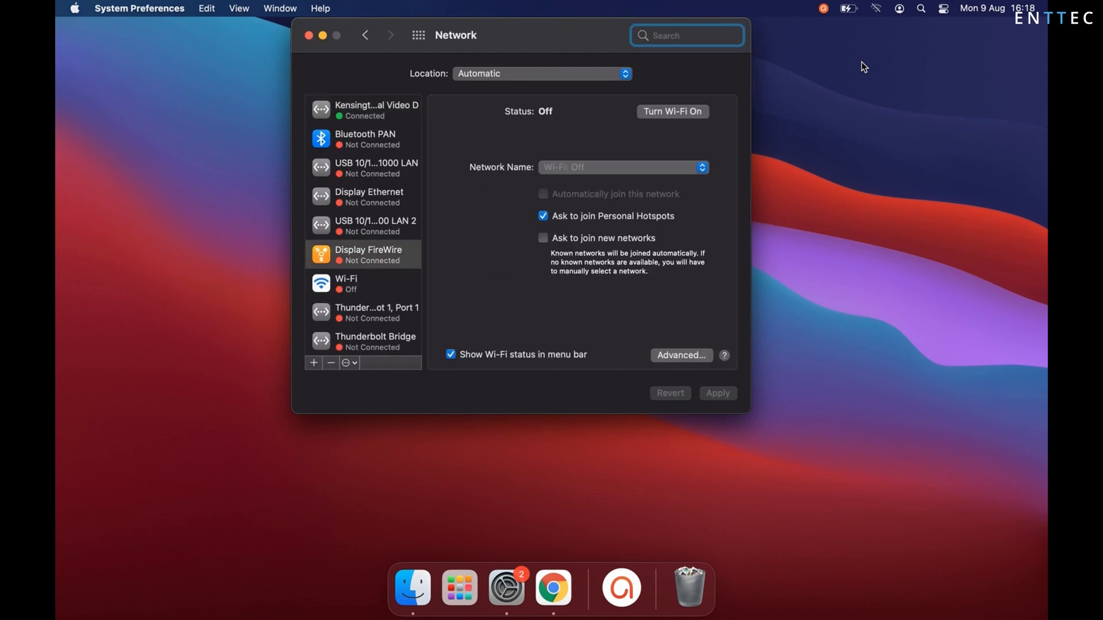
mouse_move(583, 52)
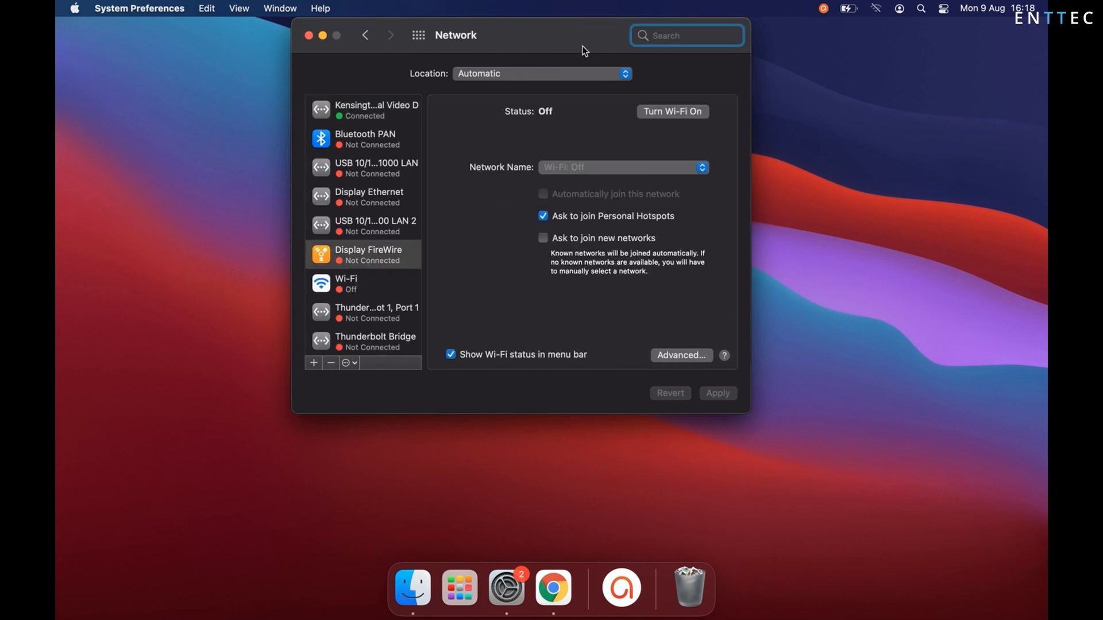
Set the Kensington dock adapter's Configure IPv4 to Using DHCP and apply it
left_click(375, 109)
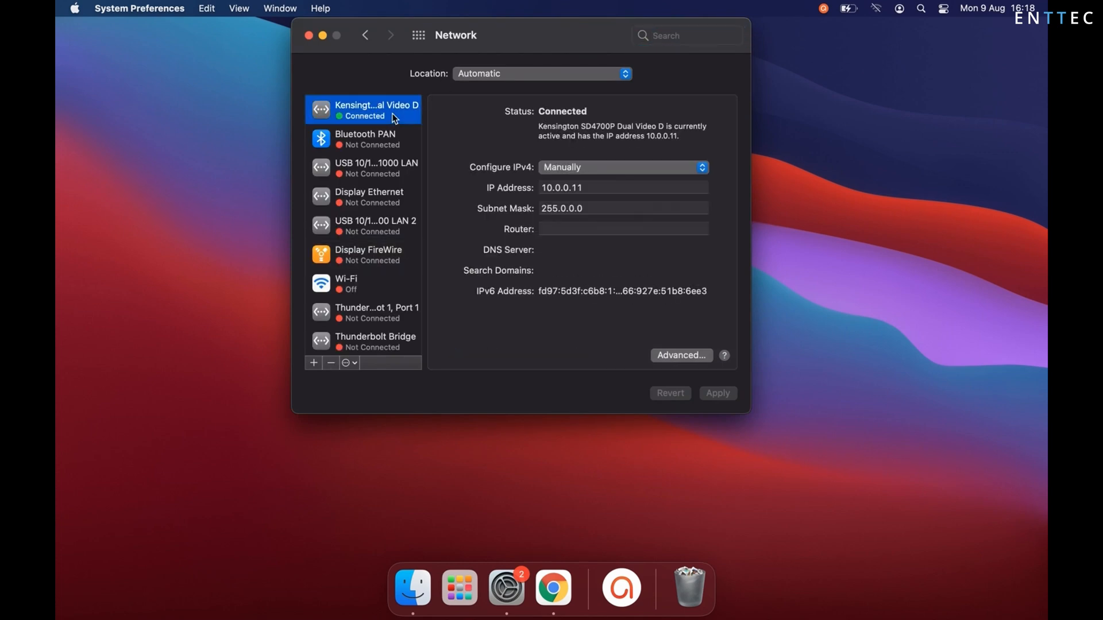
mouse_move(393, 117)
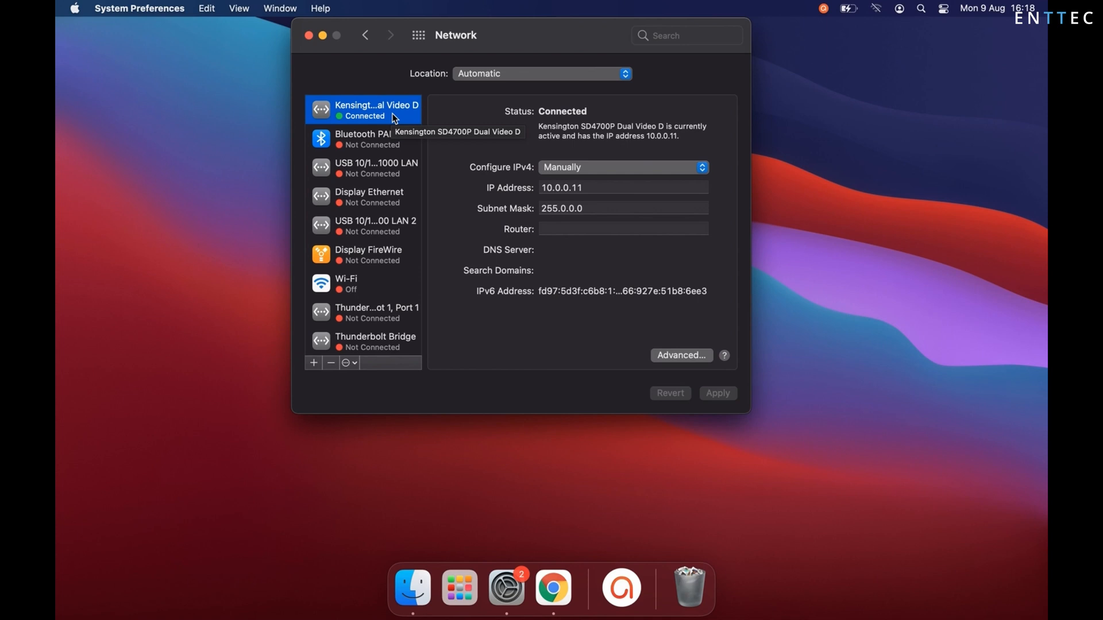
mouse_move(635, 176)
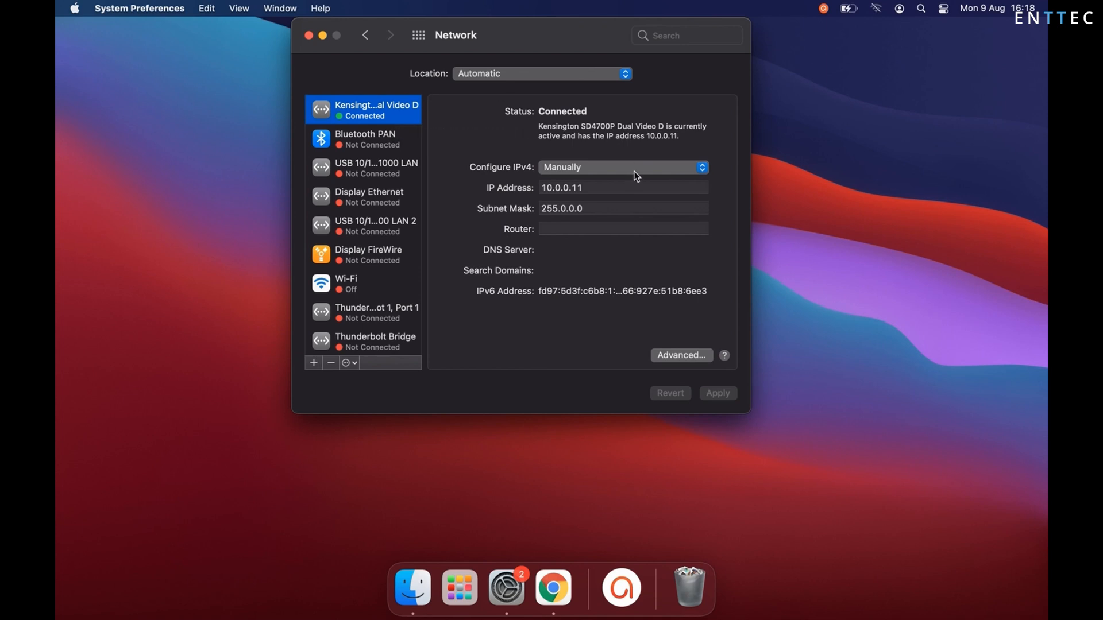
left_click(623, 168)
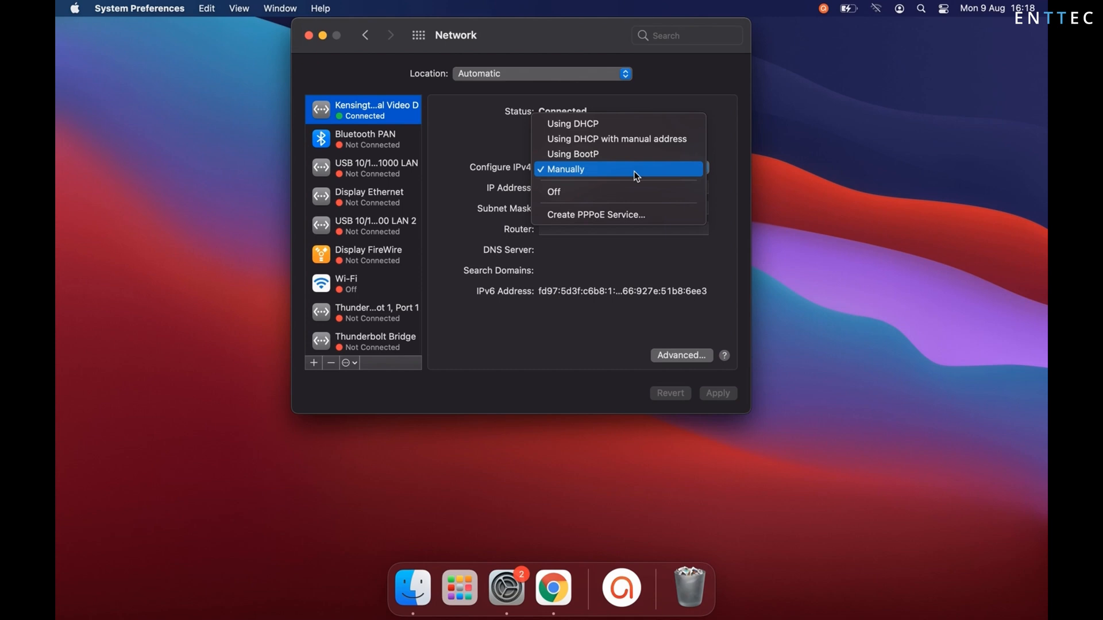
left_click(570, 124)
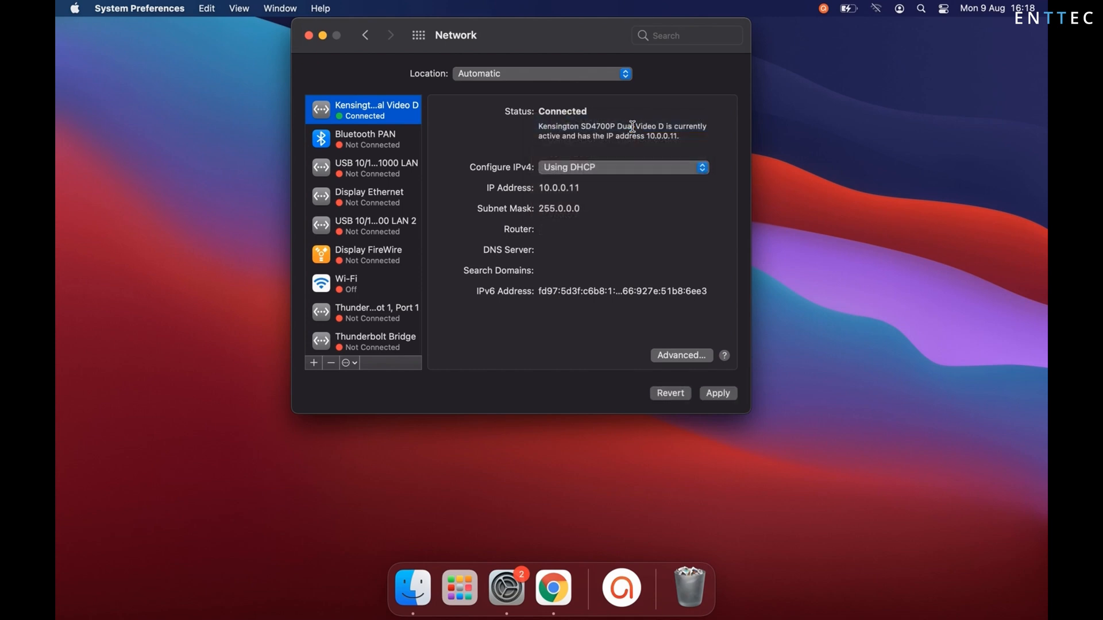
mouse_move(738, 378)
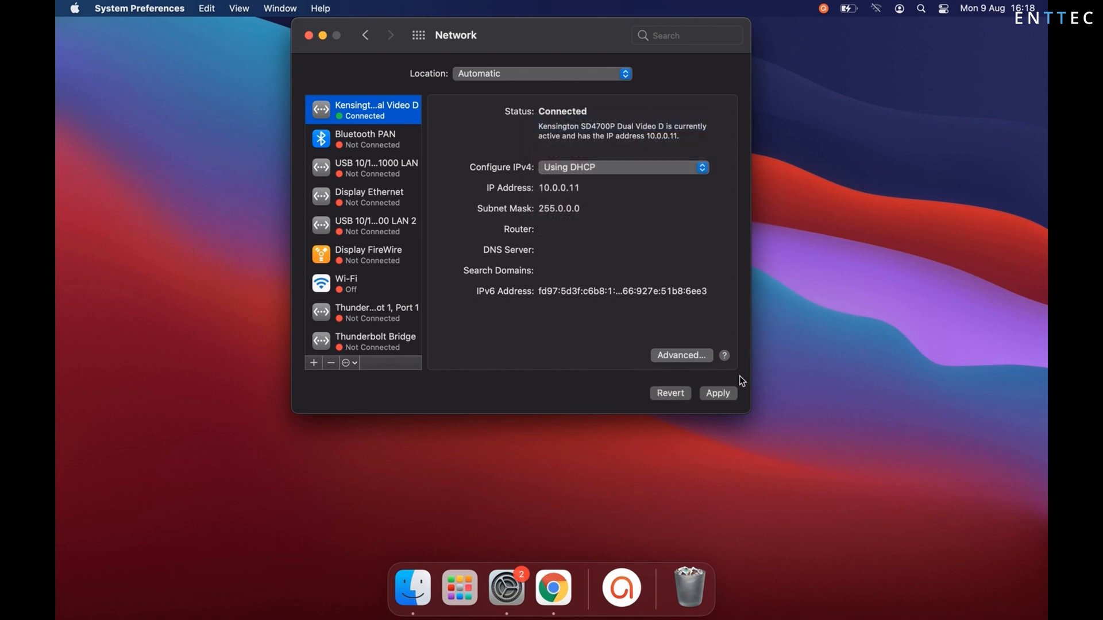
left_click(716, 393)
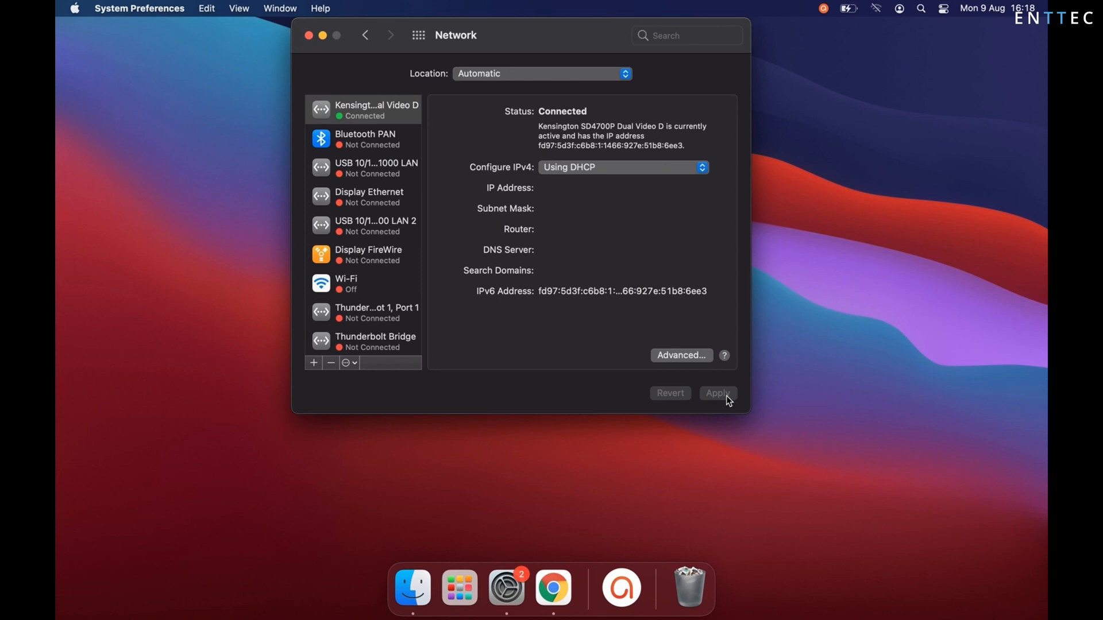